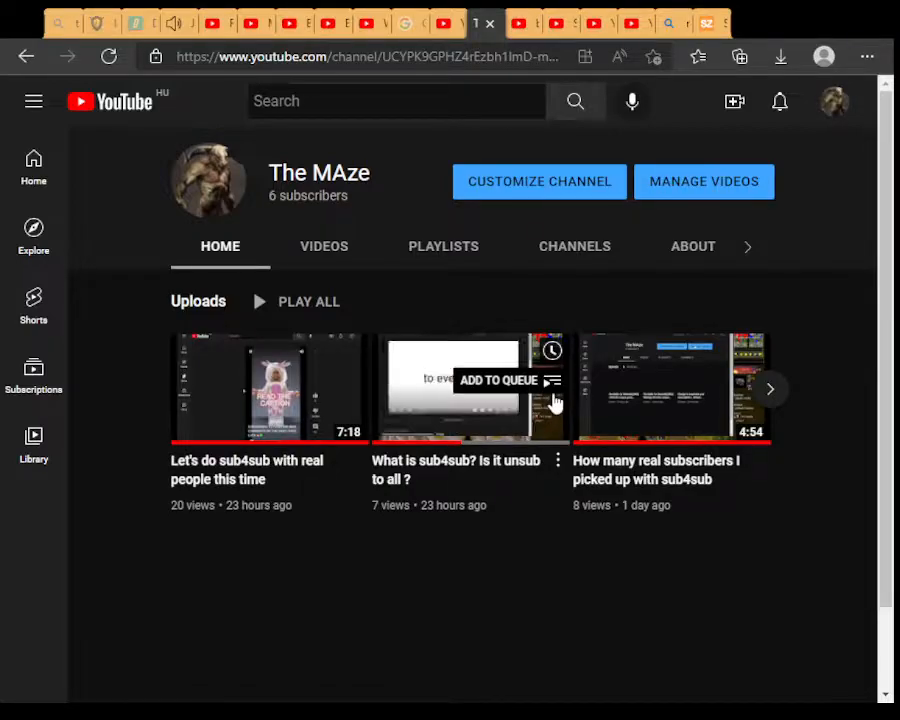
{"action": "mouse_move", "coordinate": [297, 240]}
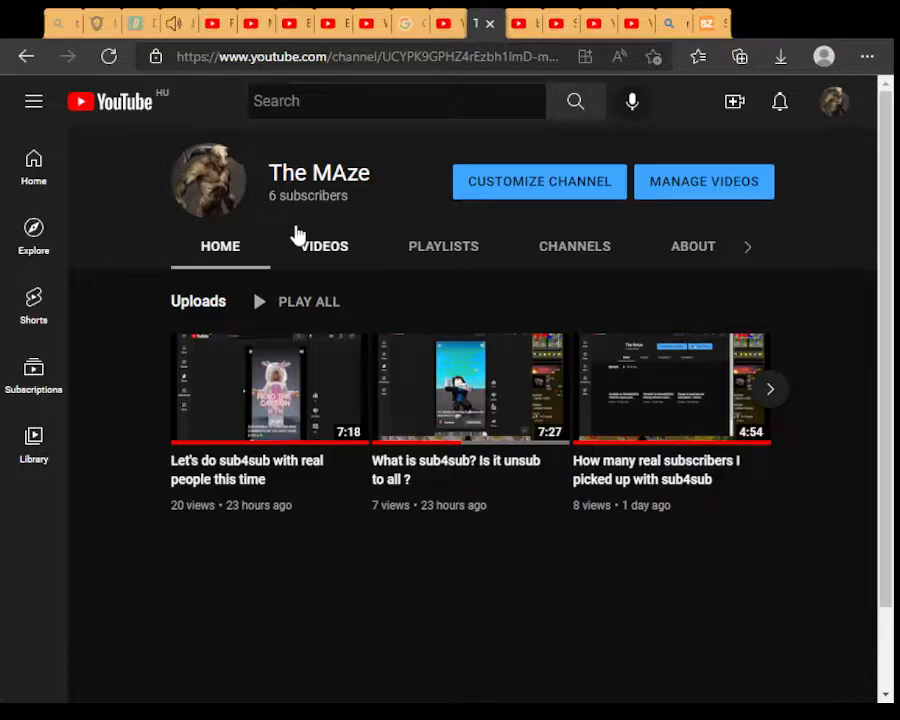
{"action": "mouse_move", "coordinate": [275, 222]}
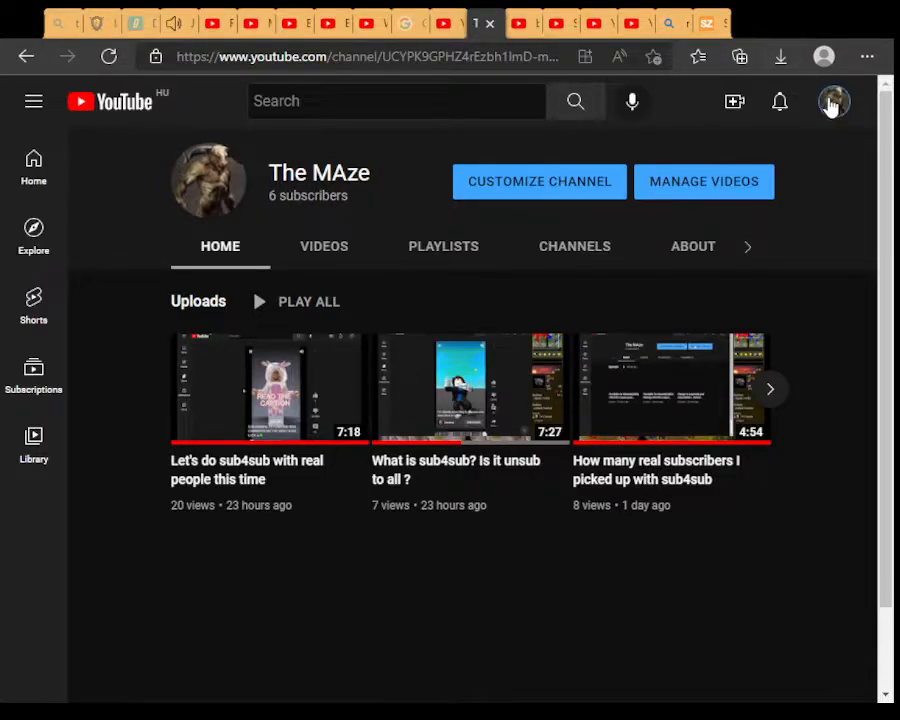
Open YouTube Studio from the avatar menu and scroll to the Recent subscribers list.
{"action": "left_click", "coordinate": [833, 101]}
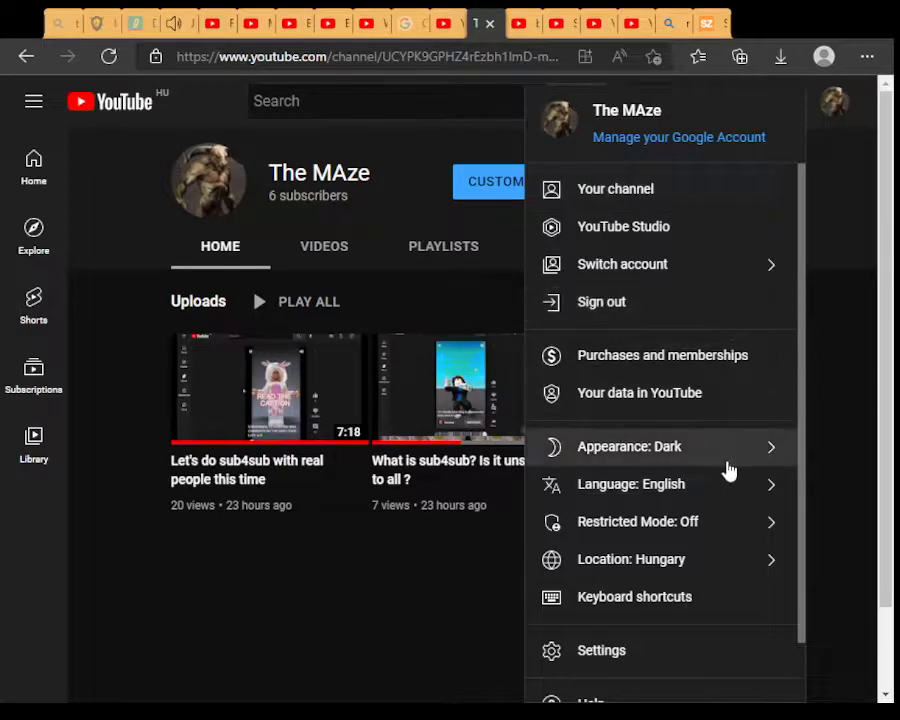
{"action": "left_click", "coordinate": [623, 226]}
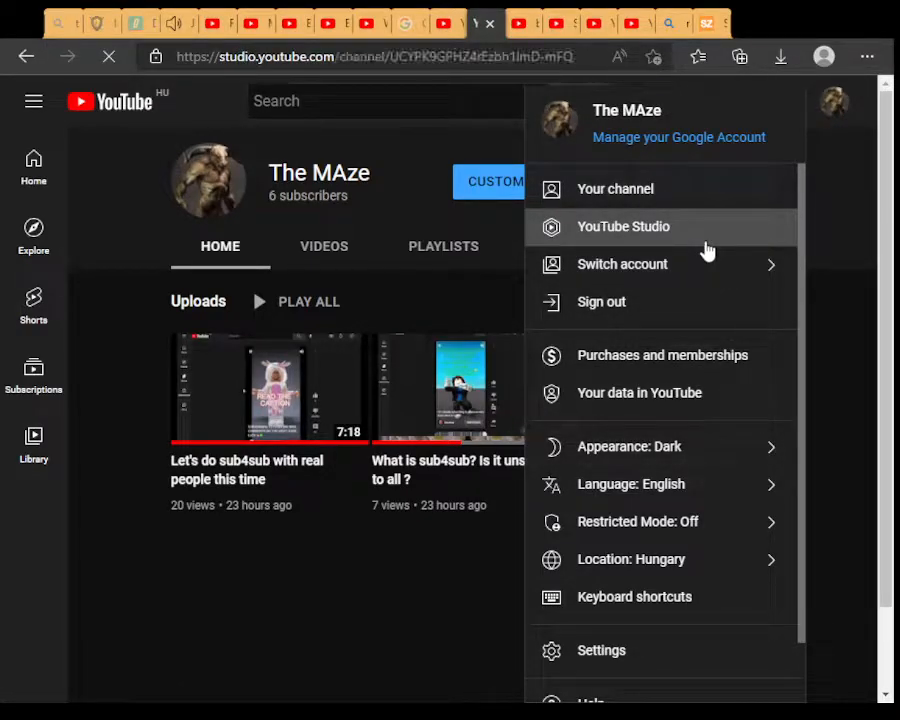
{"action": "left_click", "coordinate": [623, 226]}
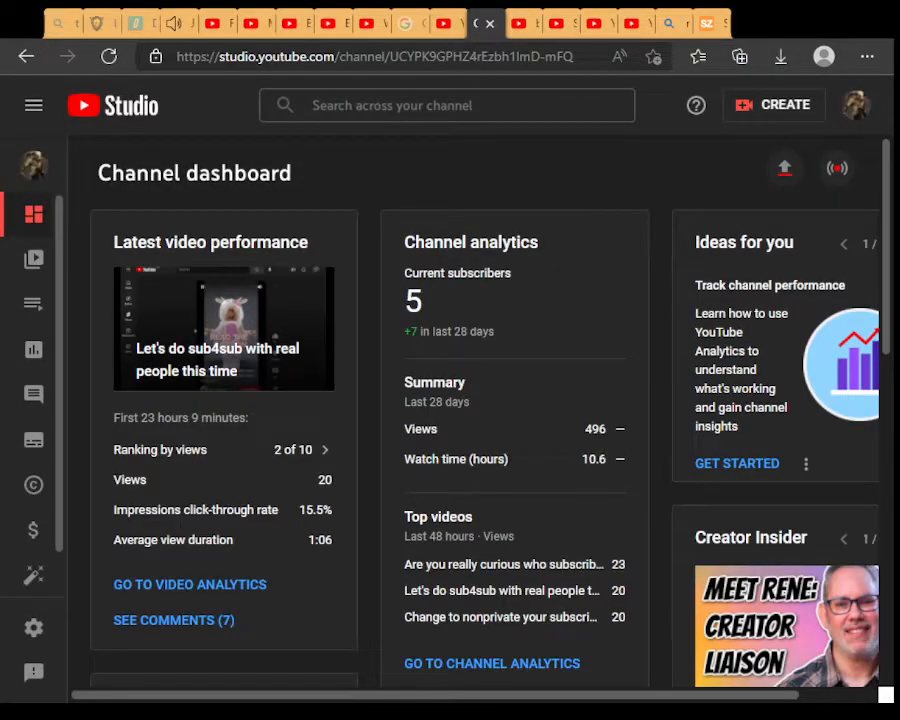
{"action": "scroll", "scroll_direction": "down", "scroll_amount": 3}
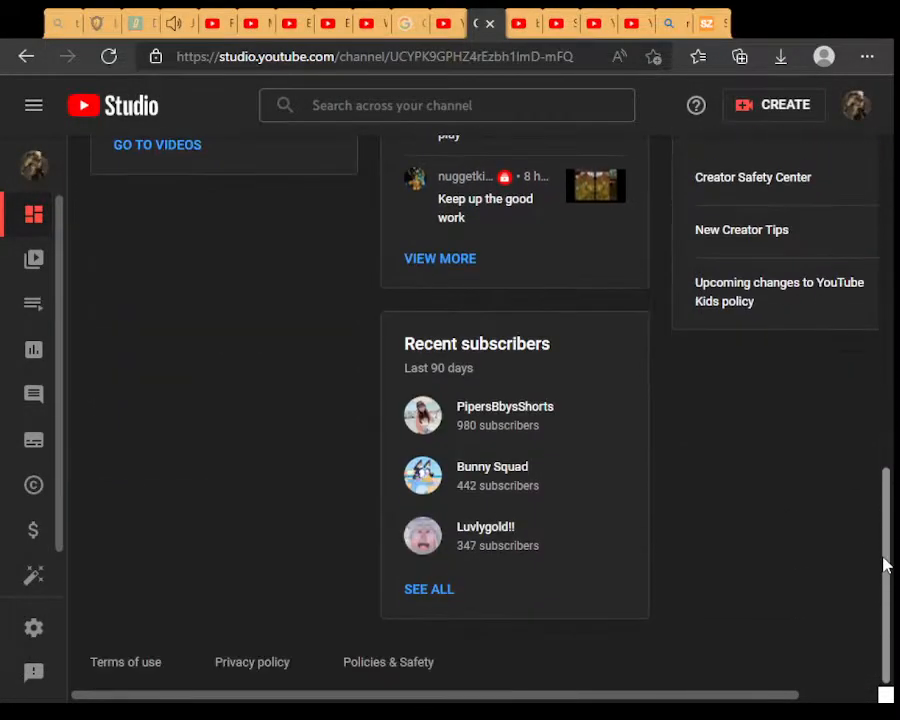
{"action": "left_click", "coordinate": [429, 588]}
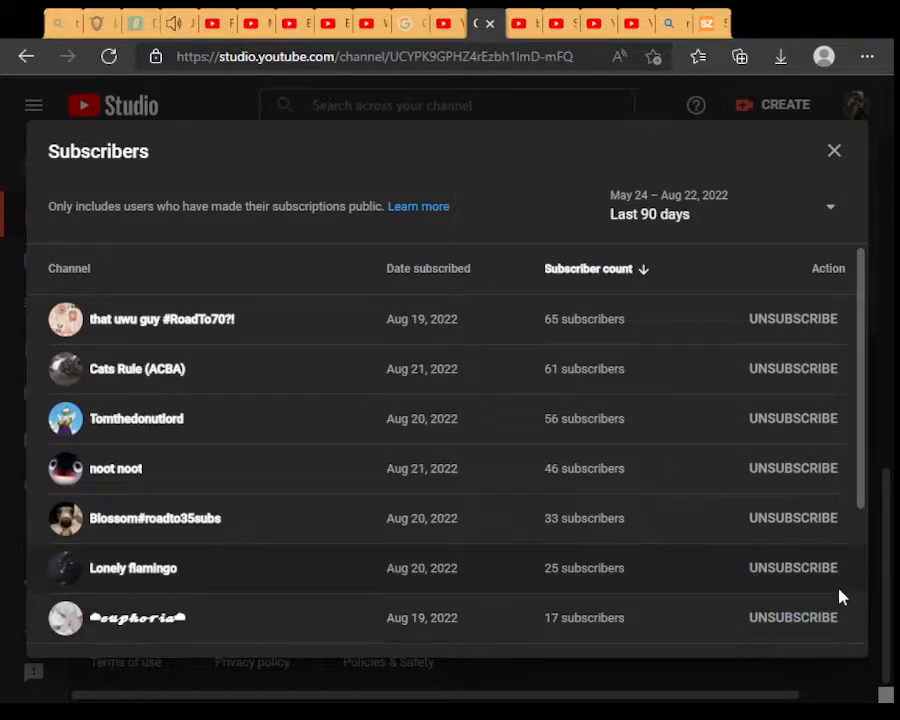
{"action": "left_click", "coordinate": [833, 620]}
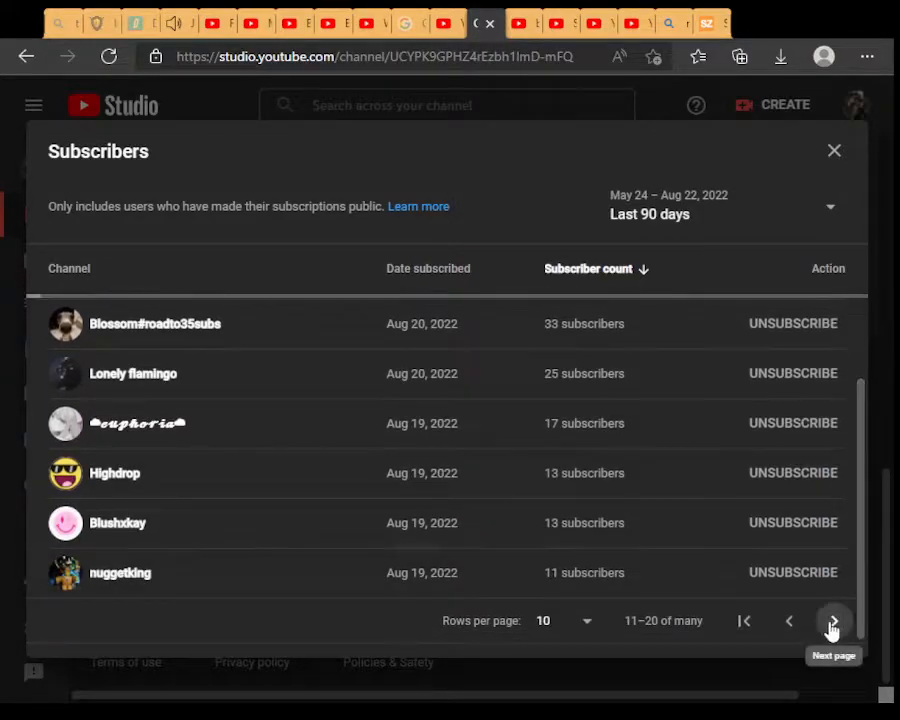
{"action": "left_click", "coordinate": [833, 621]}
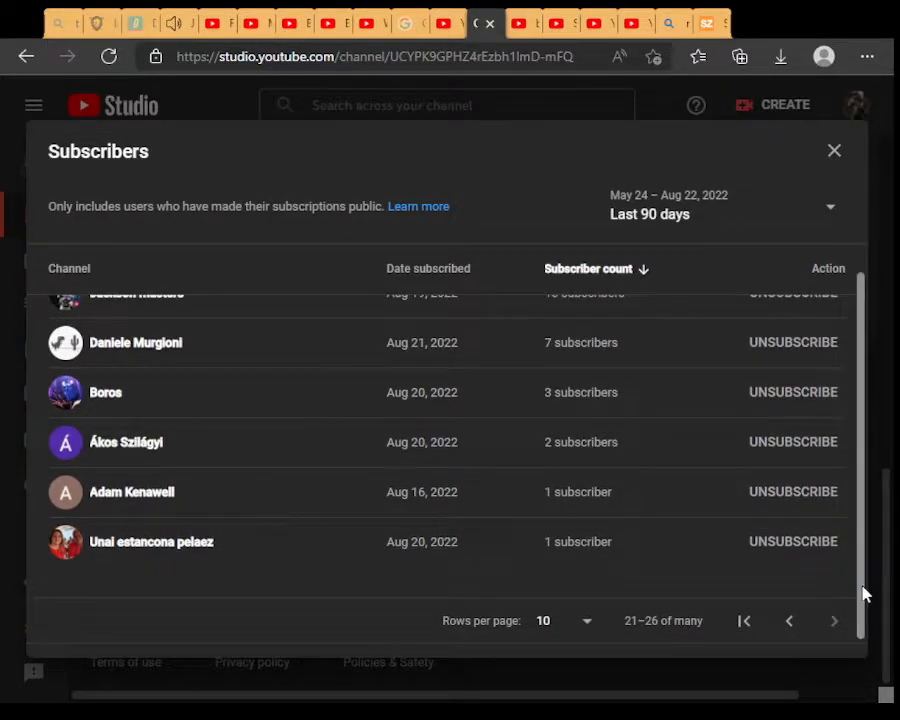
{"action": "left_click", "coordinate": [834, 150]}
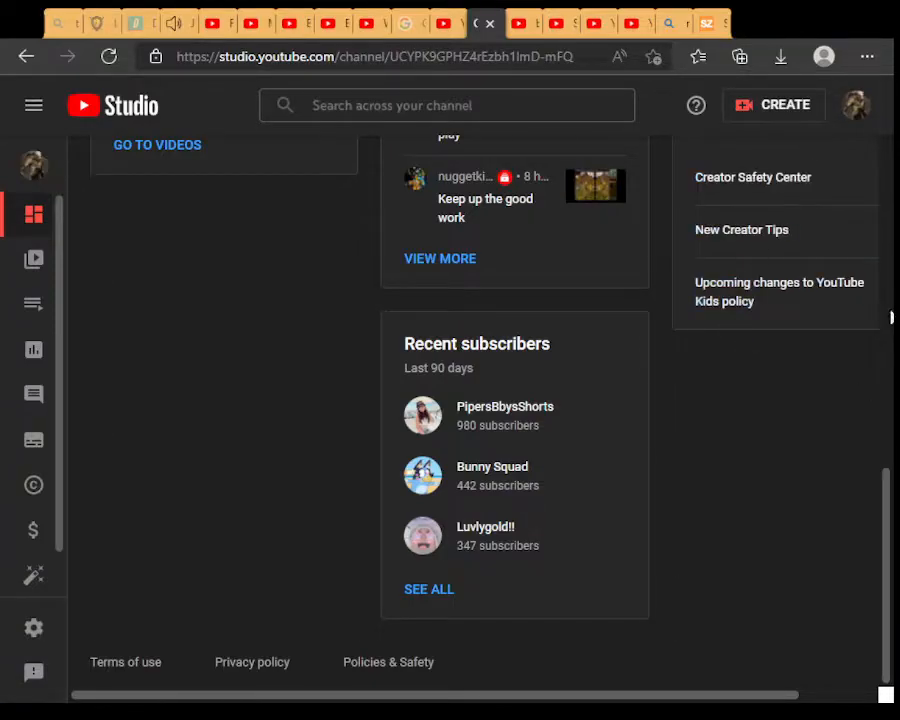
Return to the top of the Studio dashboard and open The MAze account menu.
{"action": "scroll", "scroll_direction": "up", "scroll_amount": 3}
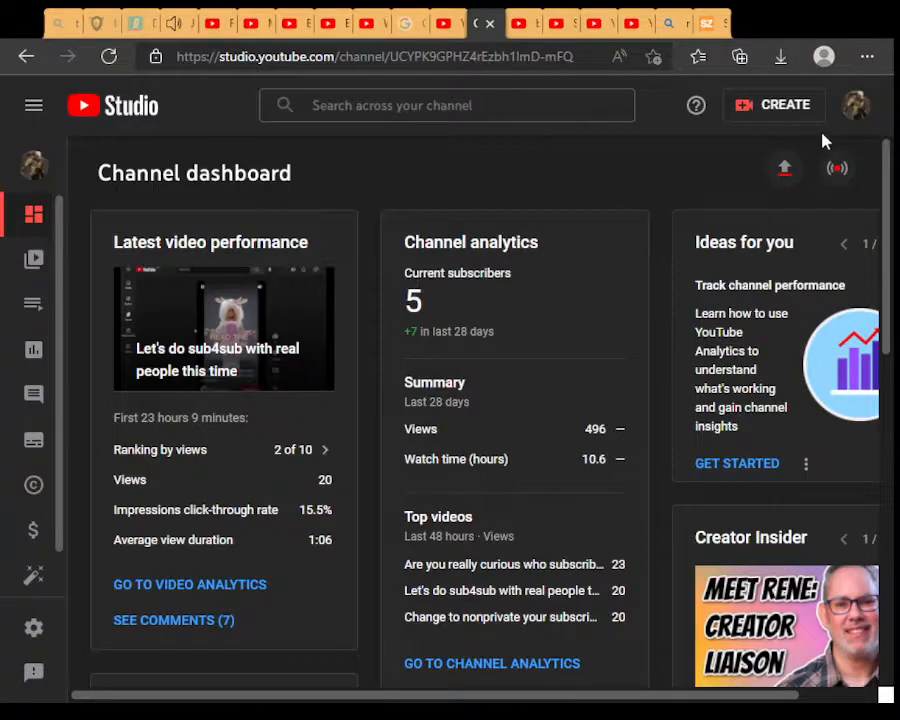
{"action": "left_click", "coordinate": [855, 105]}
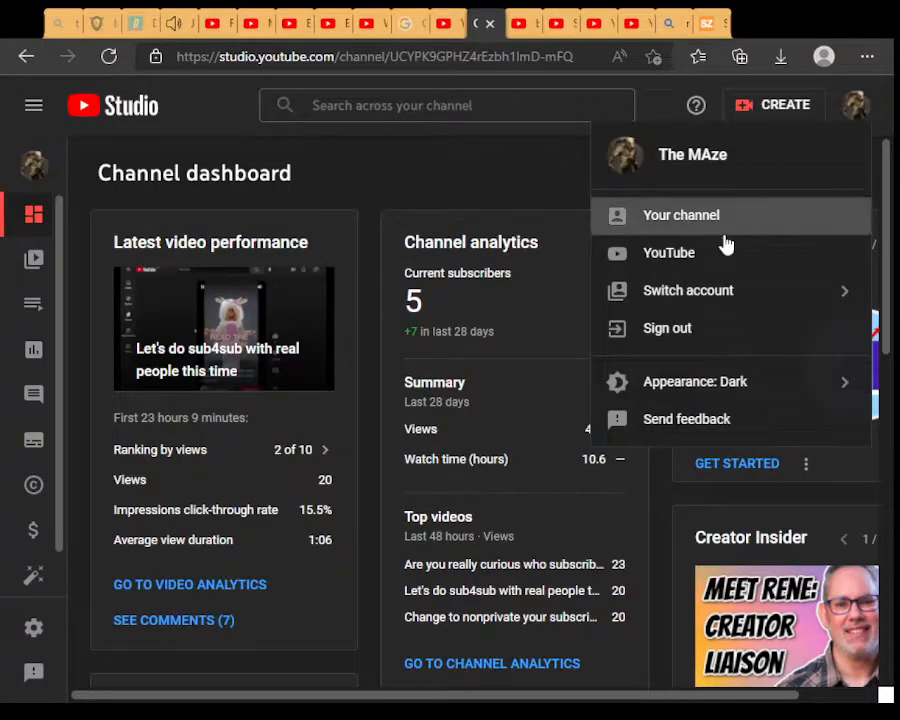
Visit the new channel's public page, return to the home feed, and activate search.
{"action": "left_click", "coordinate": [680, 215]}
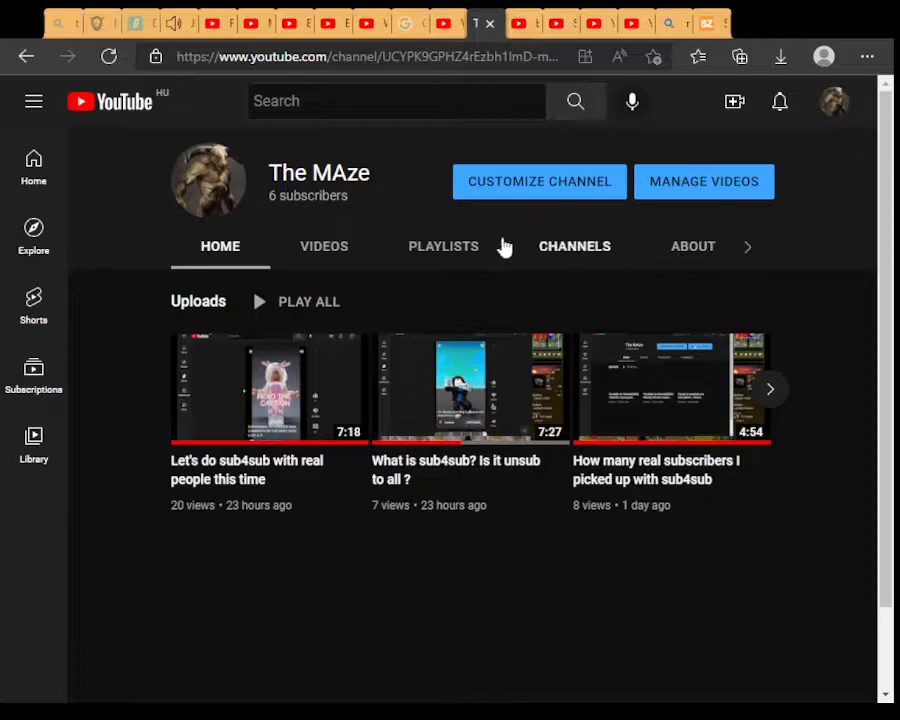
{"action": "mouse_move", "coordinate": [323, 240]}
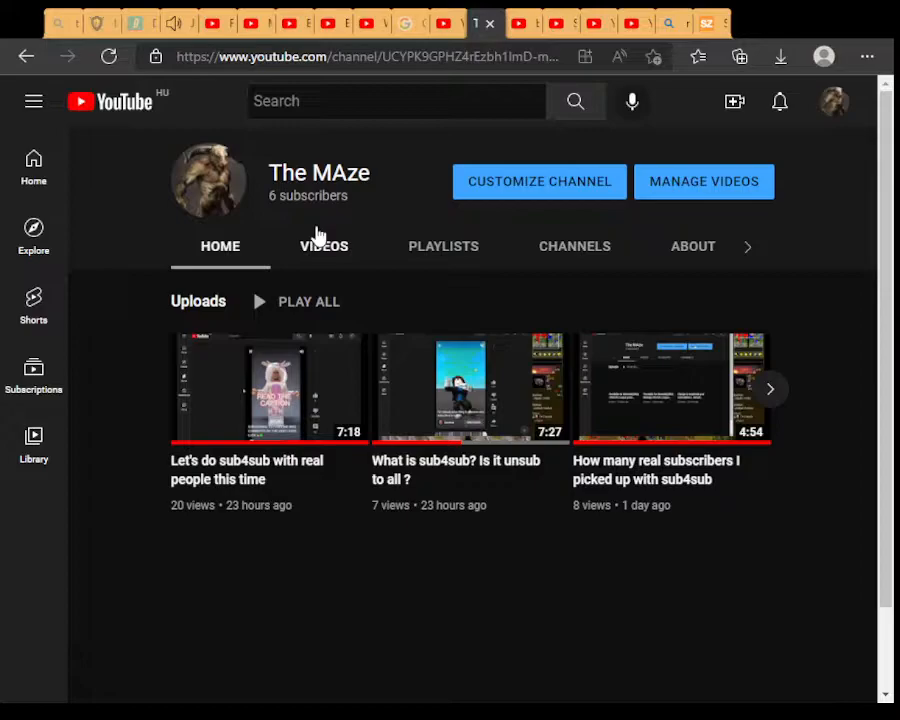
{"action": "mouse_move", "coordinate": [225, 388]}
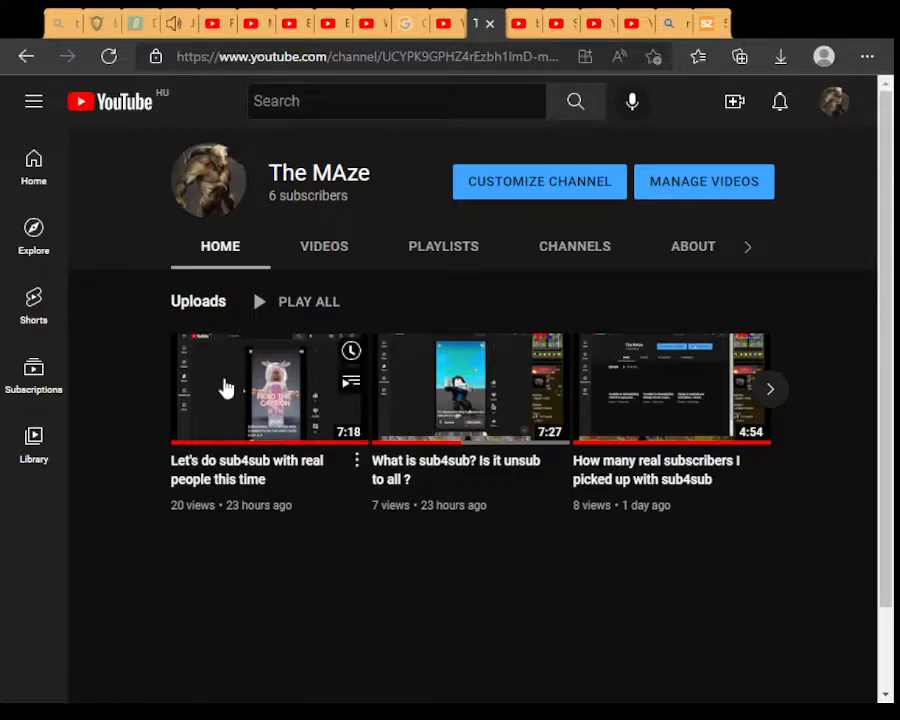
{"action": "mouse_move", "coordinate": [565, 323]}
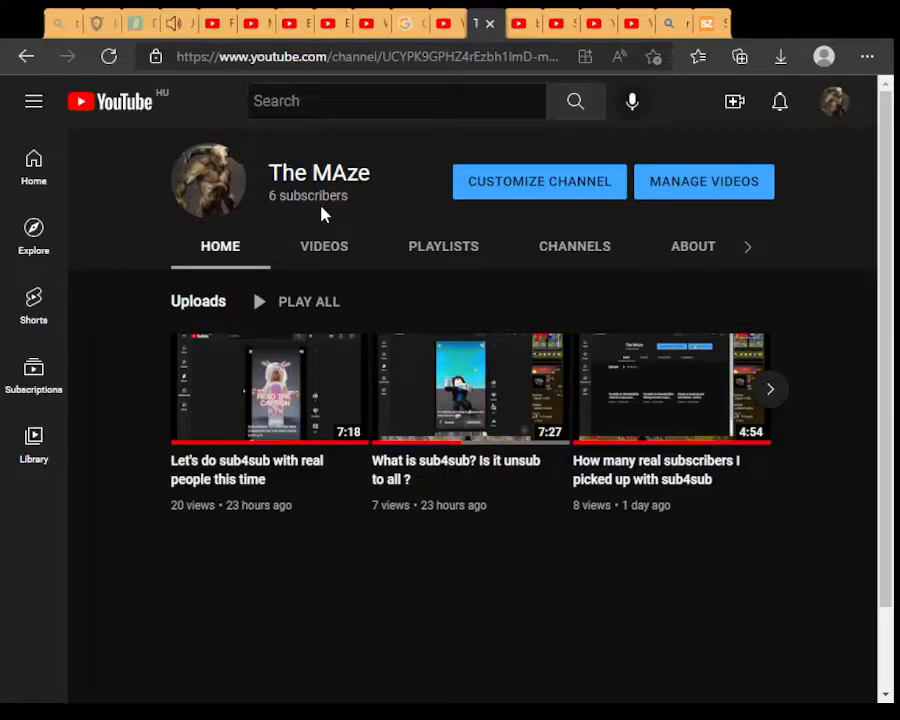
{"action": "mouse_move", "coordinate": [145, 115]}
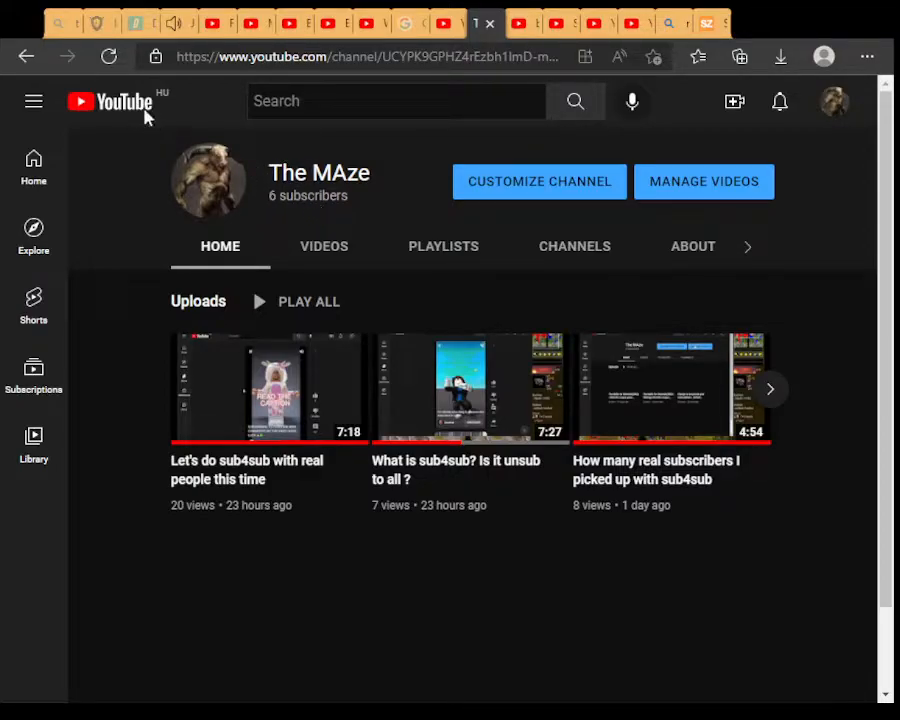
{"action": "left_click", "coordinate": [110, 101]}
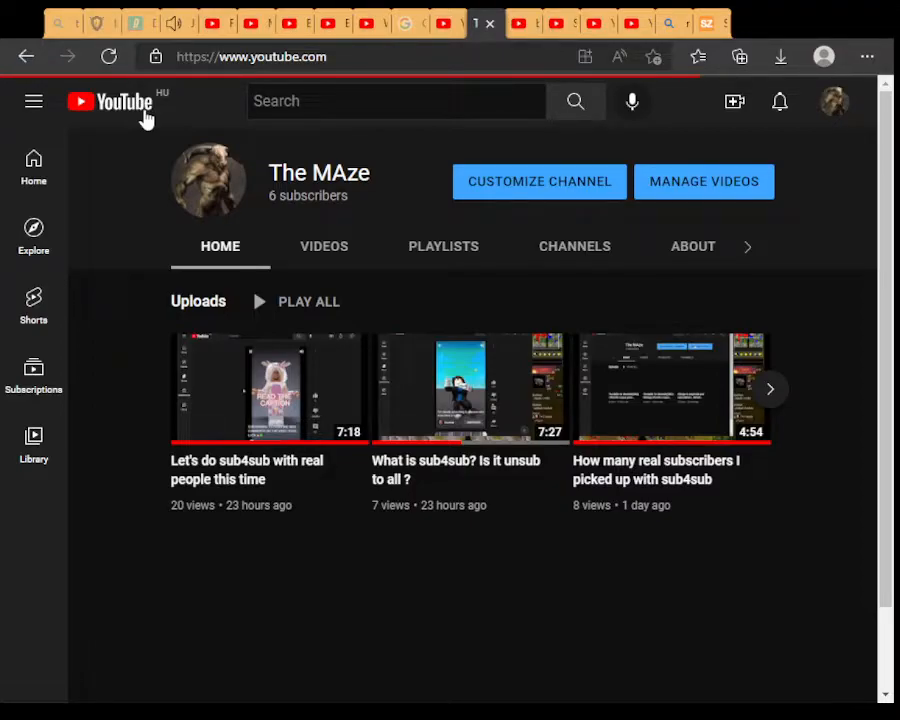
{"action": "left_click", "coordinate": [380, 100]}
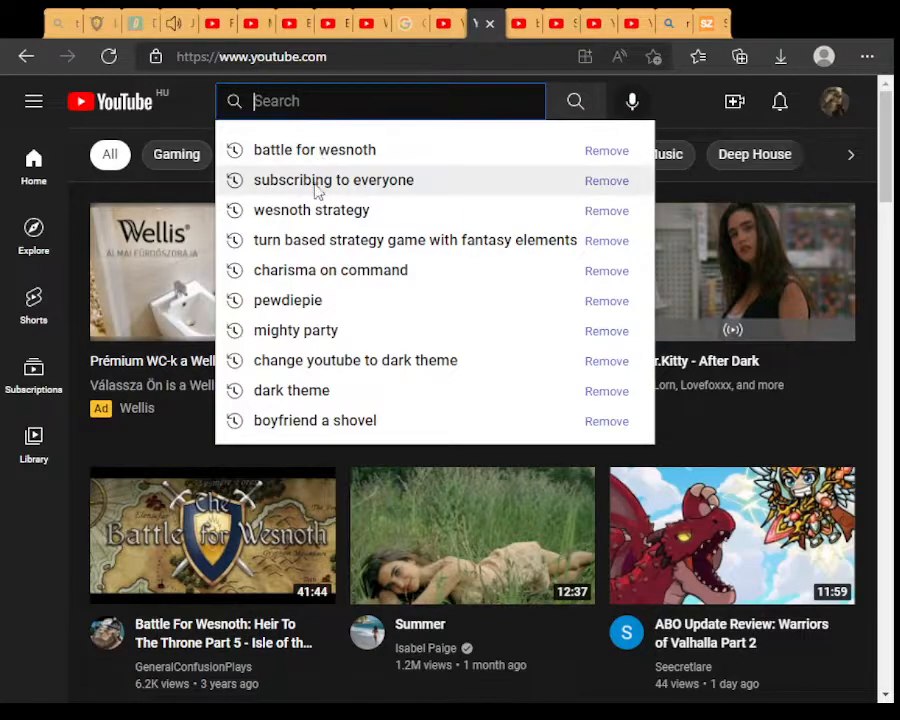
Rerun 'wesnoth strategy' and open The MAze channel from the top result.
{"action": "left_click", "coordinate": [311, 210]}
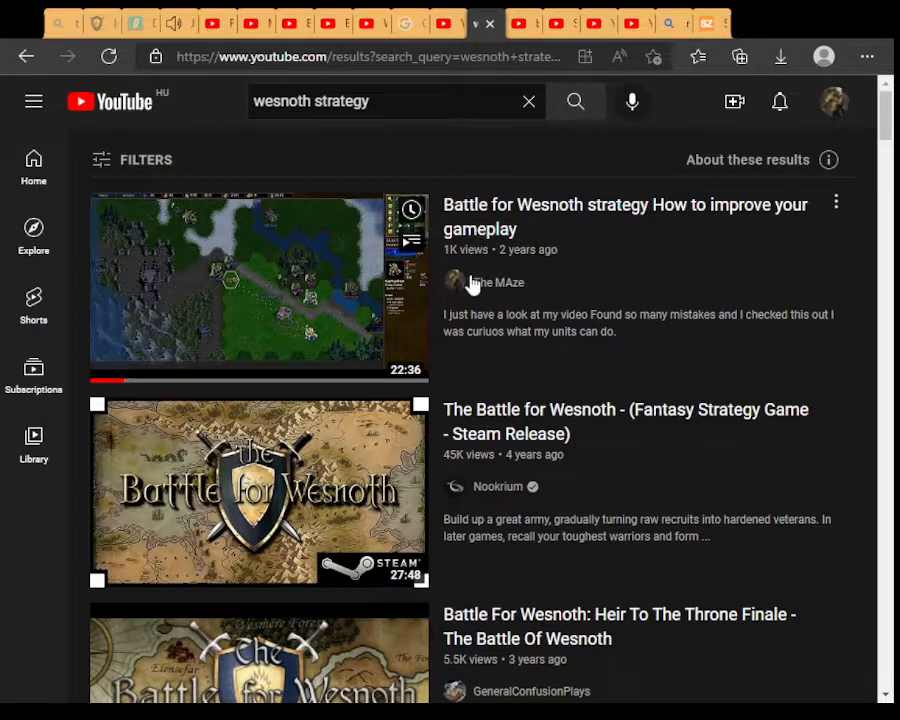
{"action": "left_click", "coordinate": [495, 282]}
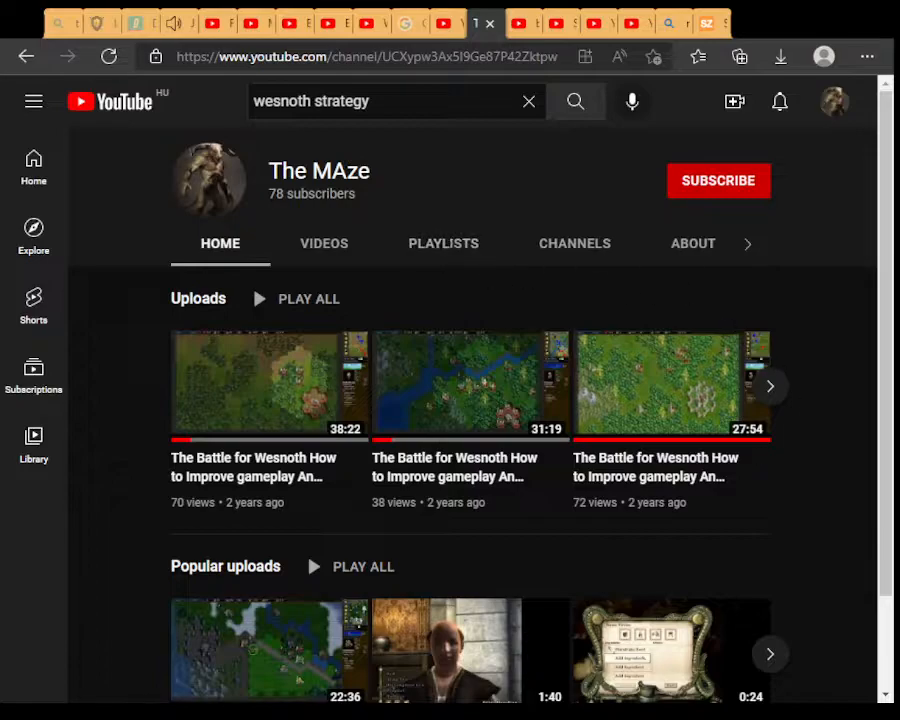
Scroll the channel page down to Popular uploads to reach the strategy video.
{"action": "scroll", "scroll_direction": "down", "scroll_amount": 3}
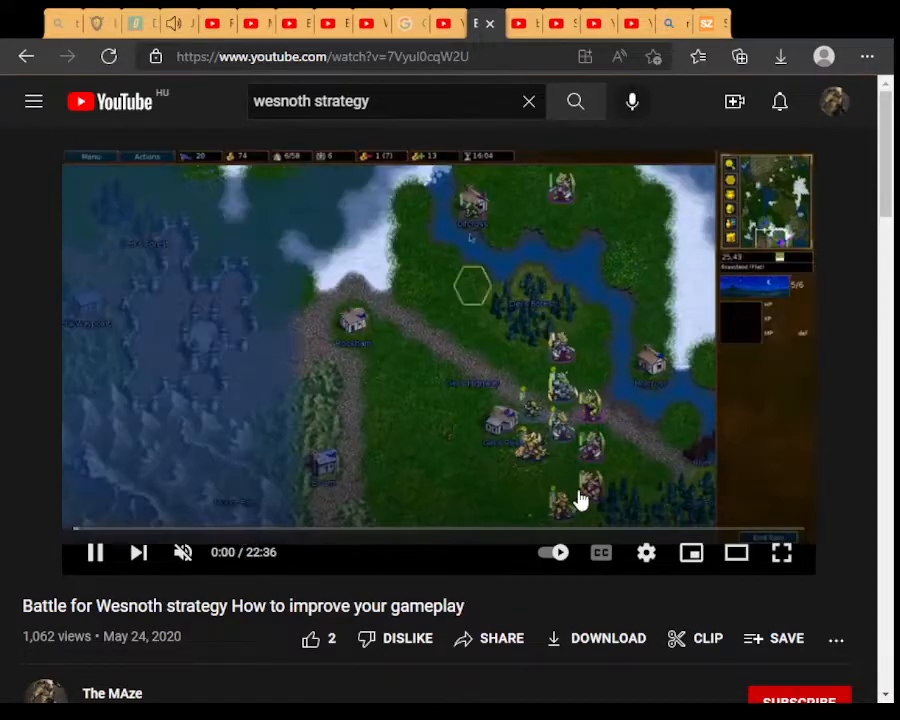
Scroll through the video's recommendations, then return to the 78-subscriber The MAze channel.
{"action": "scroll", "scroll_direction": "down", "scroll_amount": 3}
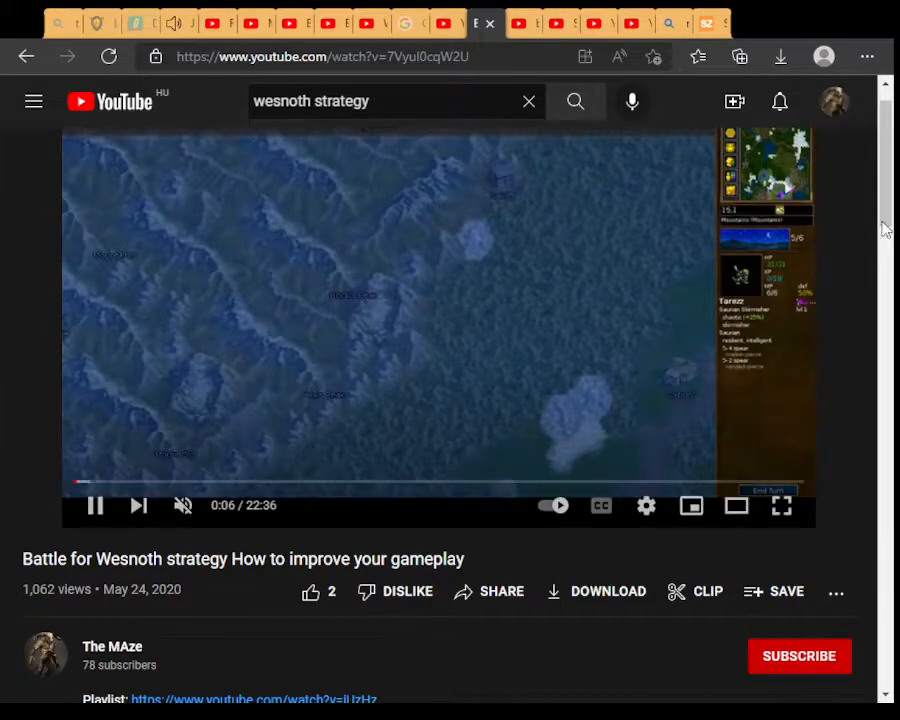
{"action": "scroll", "scroll_direction": "down", "scroll_amount": 3}
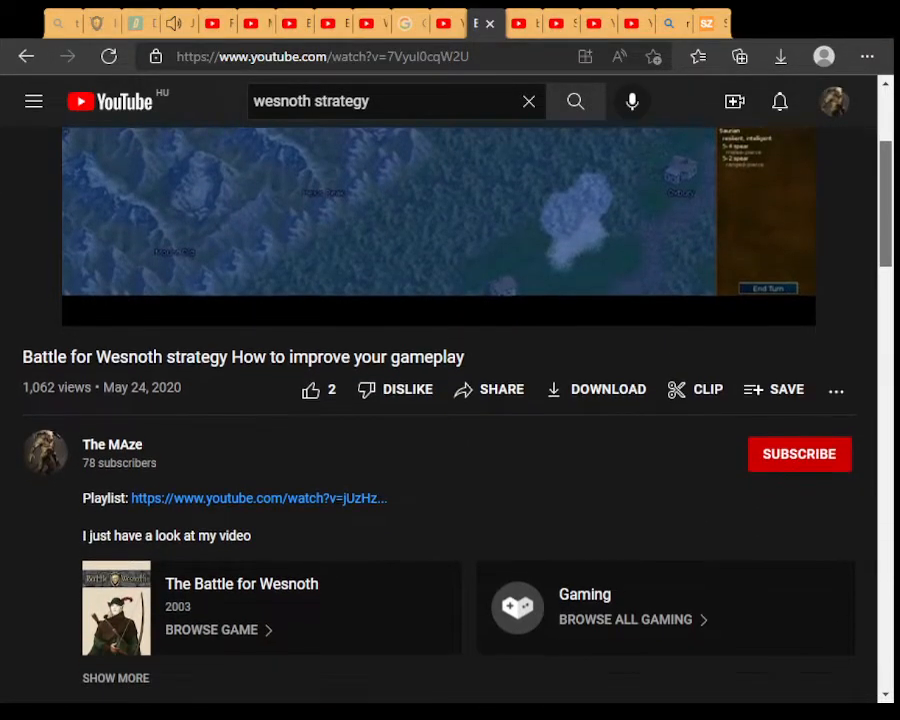
{"action": "scroll", "scroll_direction": "down", "scroll_amount": 3}
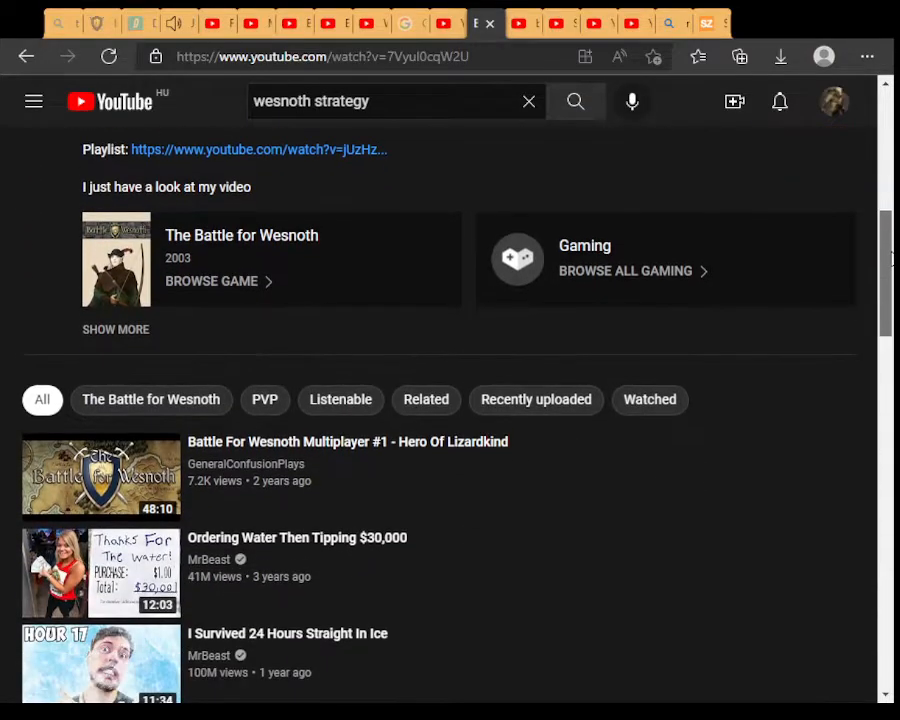
{"action": "scroll", "scroll_direction": "down", "scroll_amount": 3}
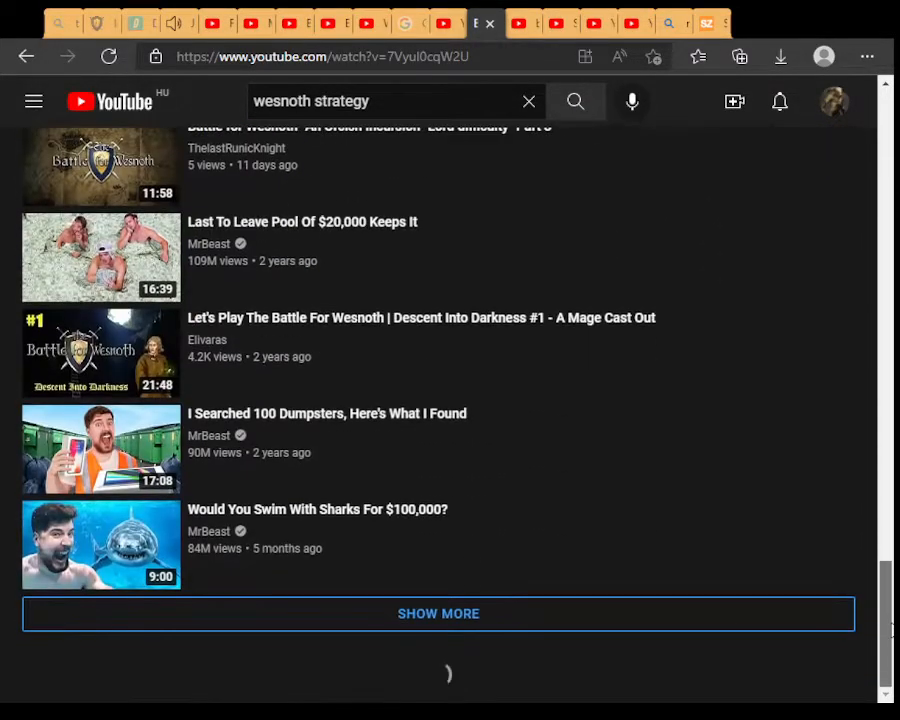
{"action": "scroll", "scroll_direction": "down", "scroll_amount": 3}
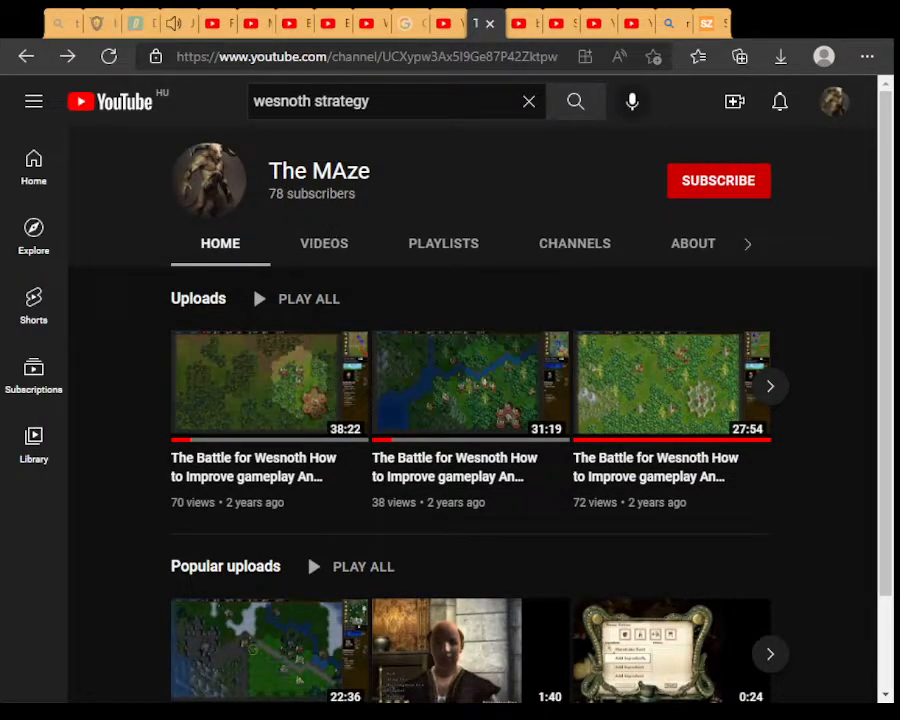
{"action": "scroll", "scroll_direction": "down", "scroll_amount": 3}
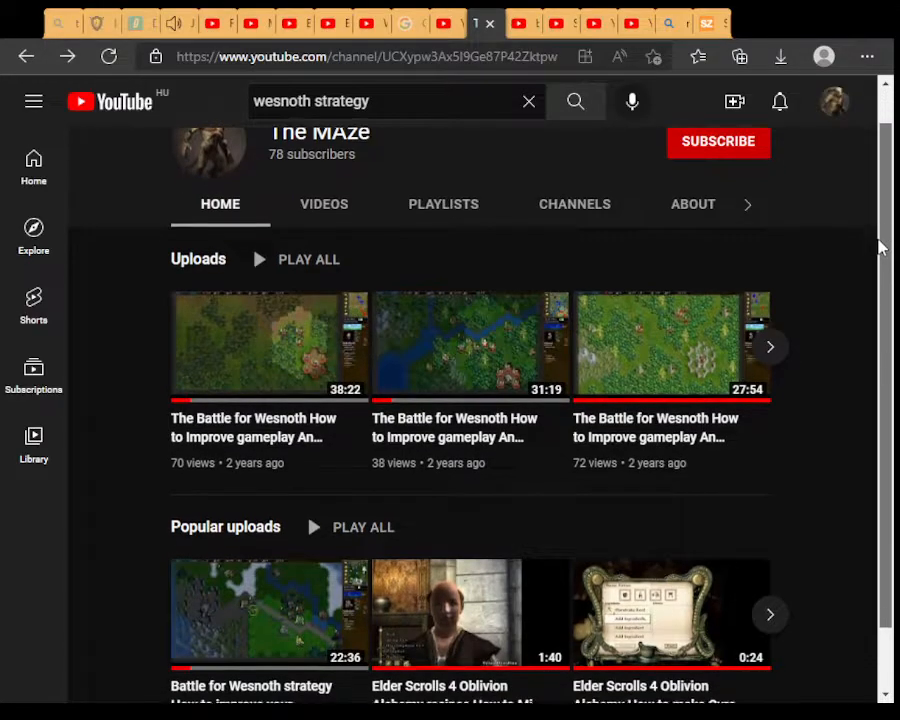
{"action": "scroll", "scroll_direction": "down", "scroll_amount": 3}
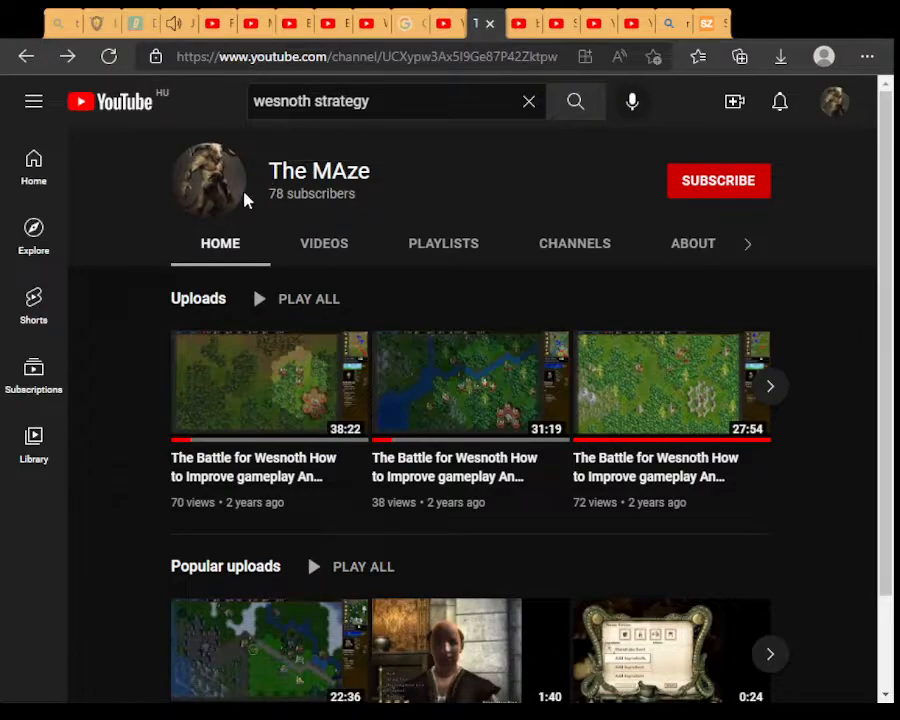
{"action": "mouse_move", "coordinate": [302, 195]}
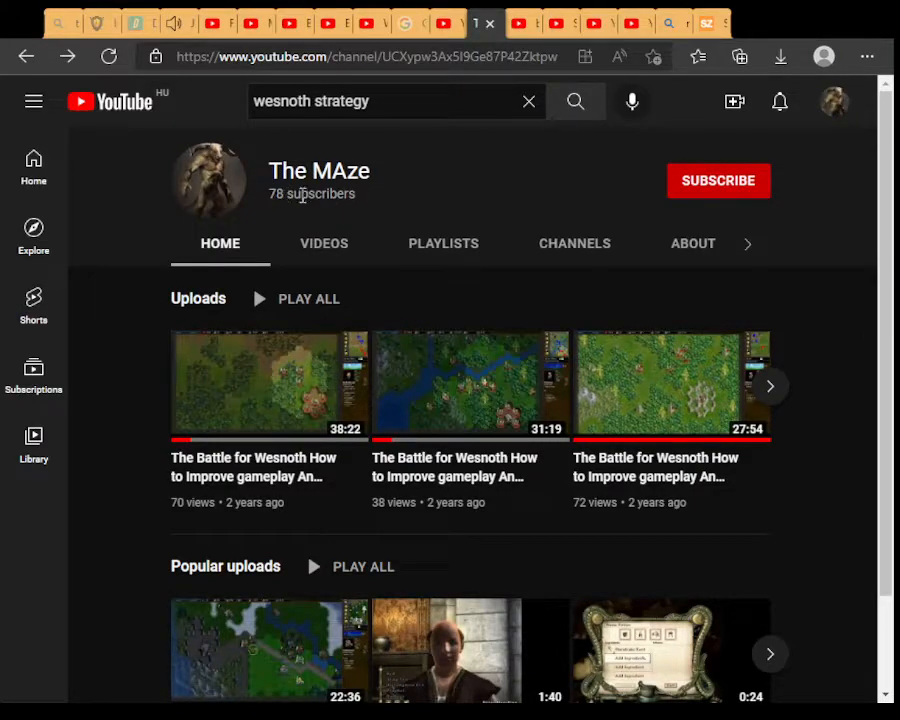
{"action": "mouse_move", "coordinate": [860, 230]}
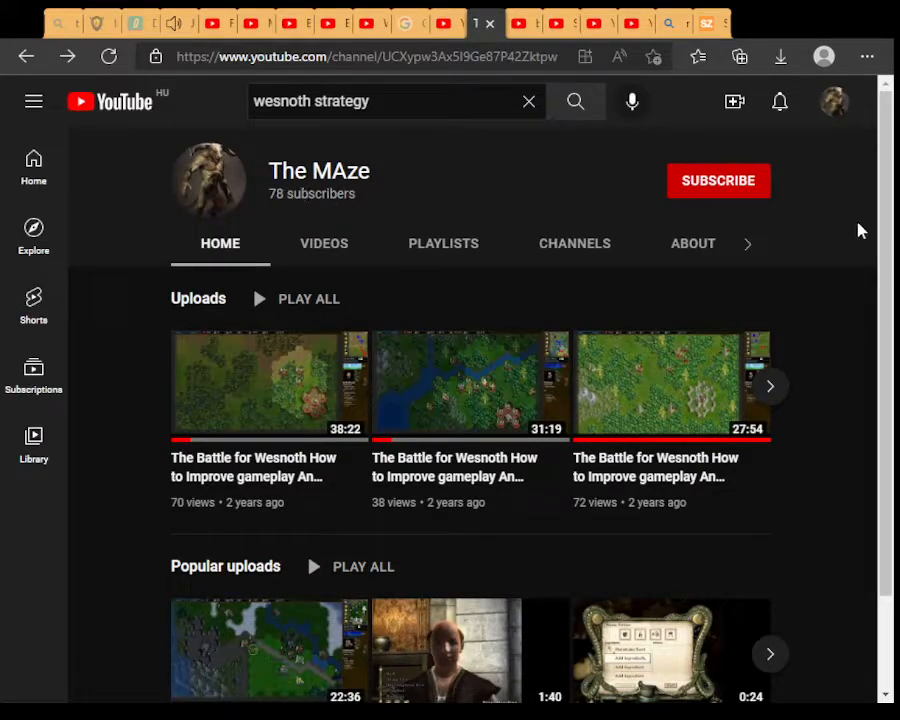
{"action": "scroll", "scroll_direction": "down", "scroll_amount": 3}
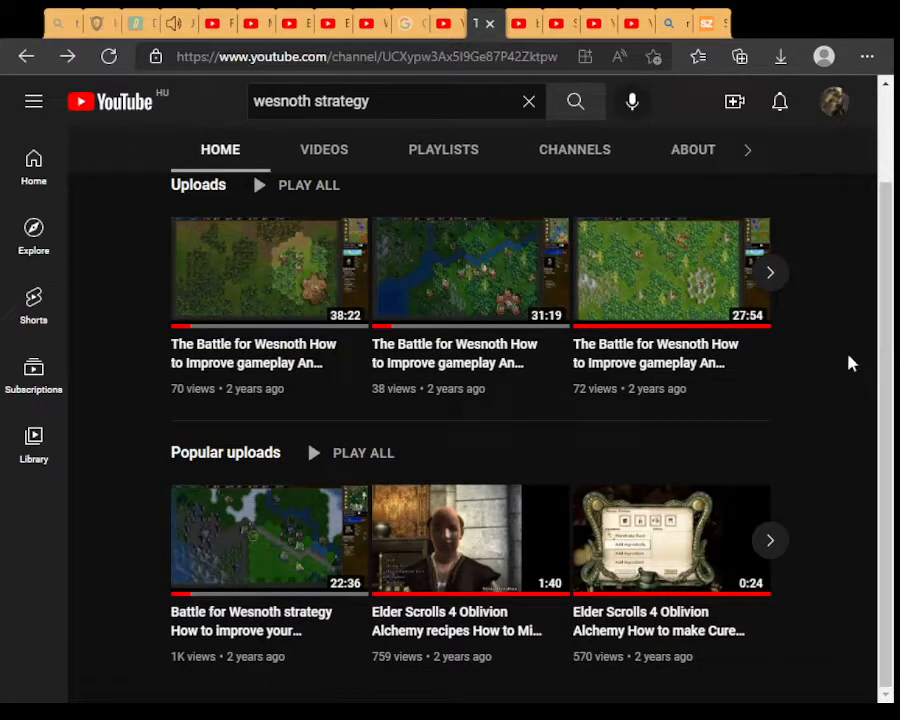